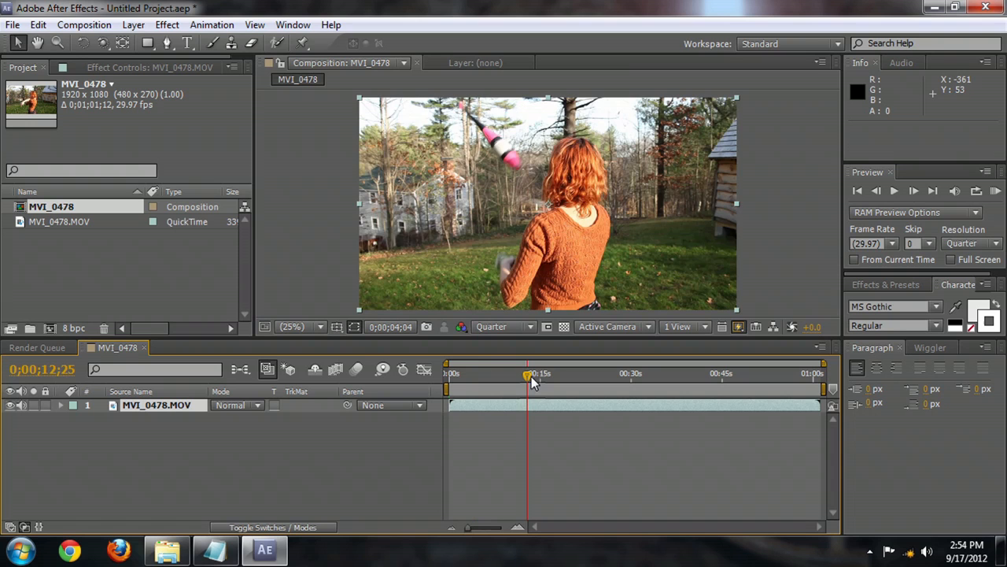
# Preview the juggling footage and mark the work area end near nine seconds
pyautogui.moveTo(527, 376); pyautogui.dragTo(560, 375)
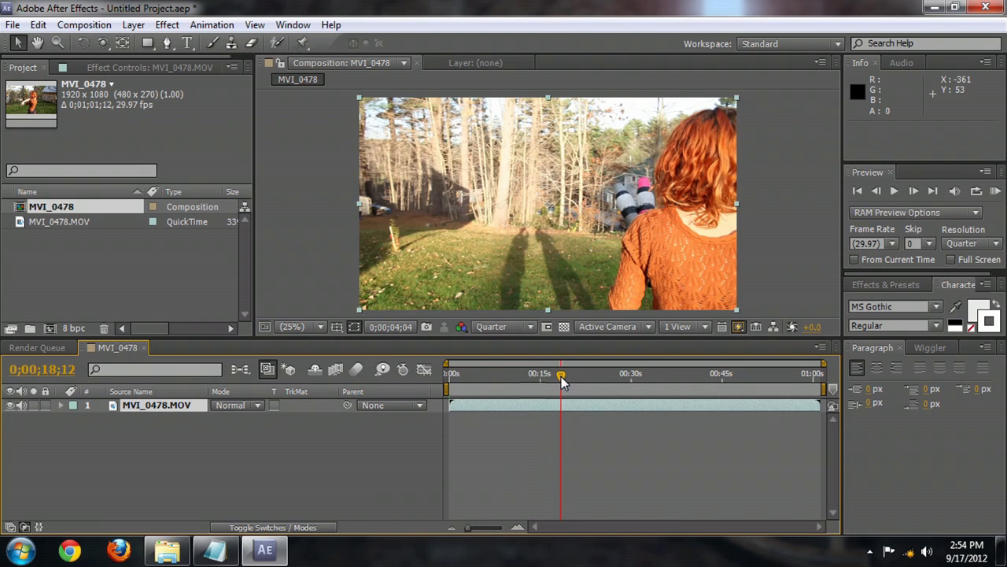
pyautogui.moveTo(561, 374); pyautogui.dragTo(610, 375)
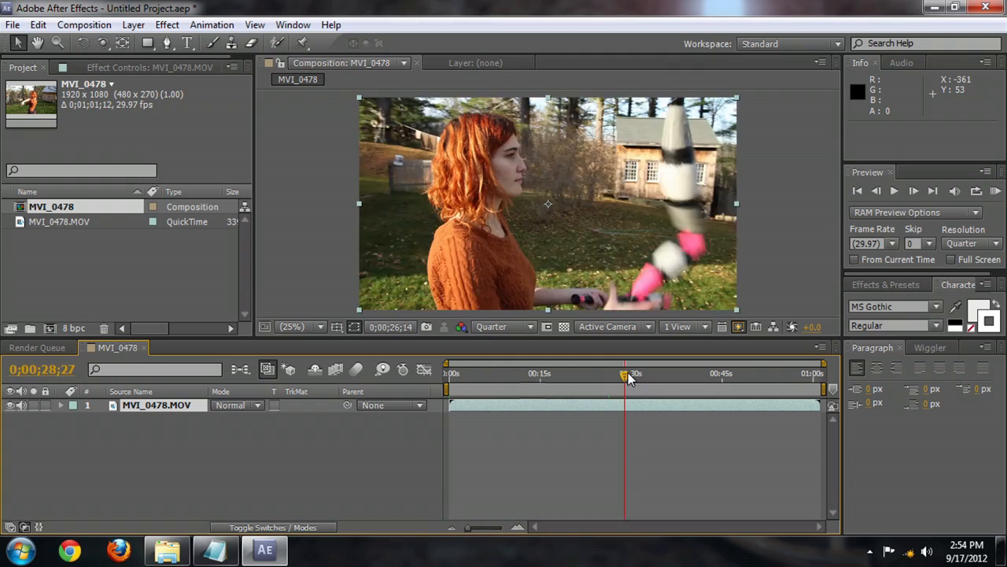
pyautogui.moveTo(629, 377); pyautogui.dragTo(615, 378)
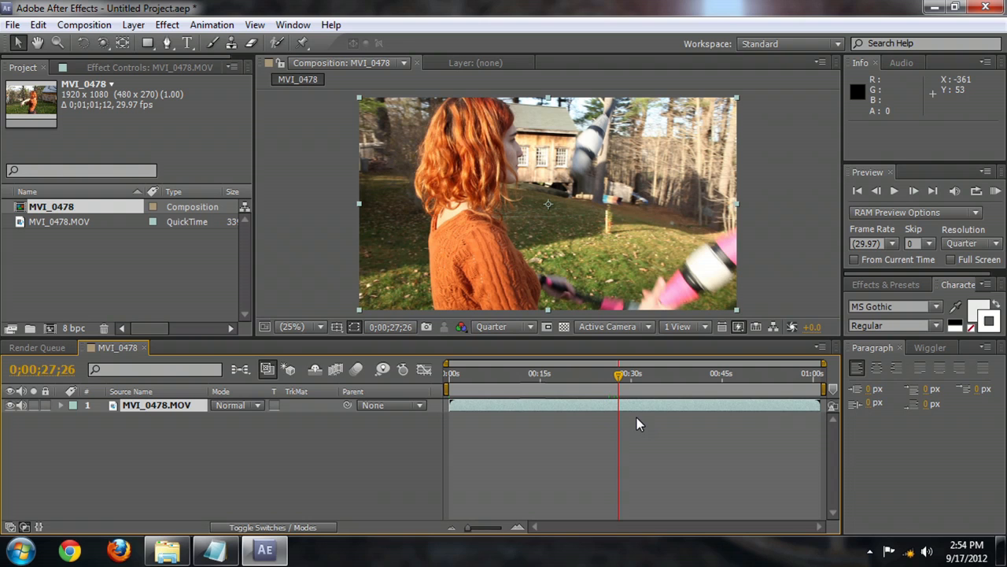
pyautogui.moveTo(632, 466)
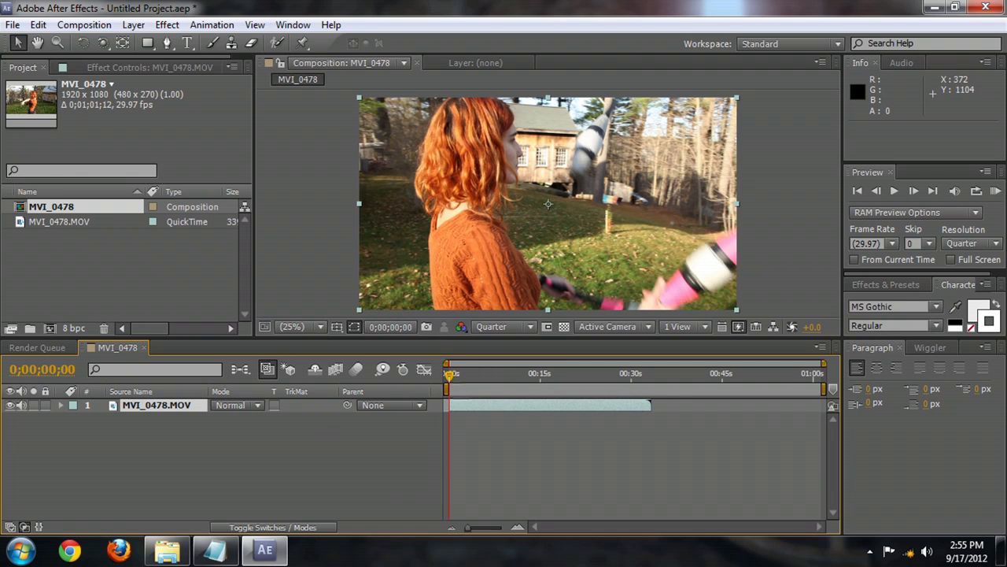
pyautogui.moveTo(450, 375); pyautogui.dragTo(460, 375)
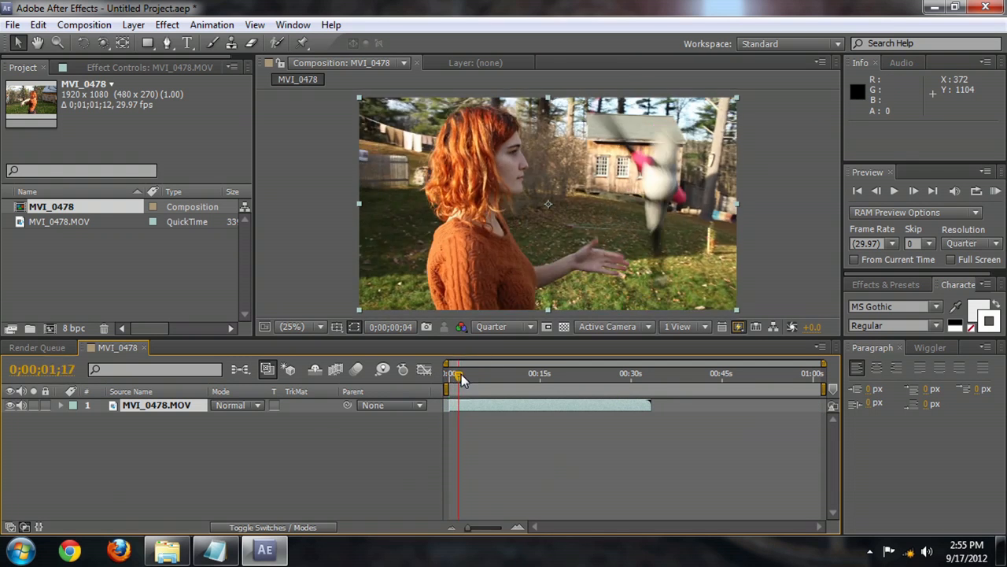
pyautogui.moveTo(460, 373); pyautogui.dragTo(503, 373)
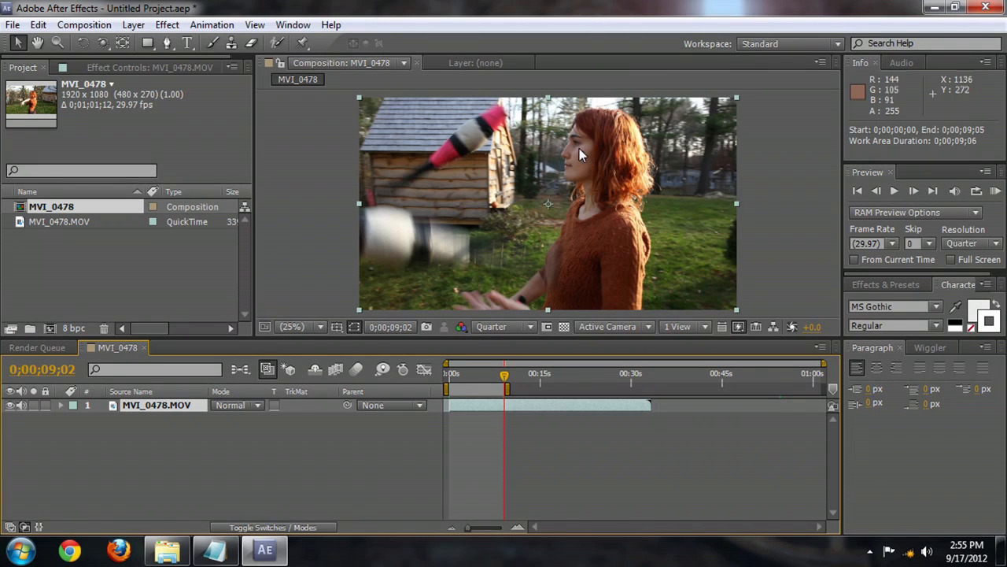
pyautogui.moveTo(577, 191)
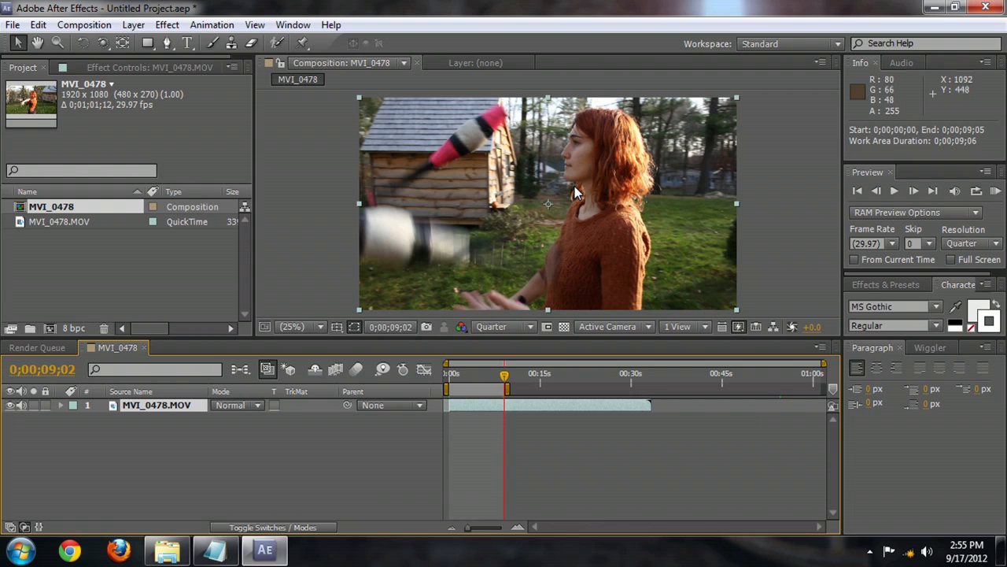
pyautogui.moveTo(508, 186)
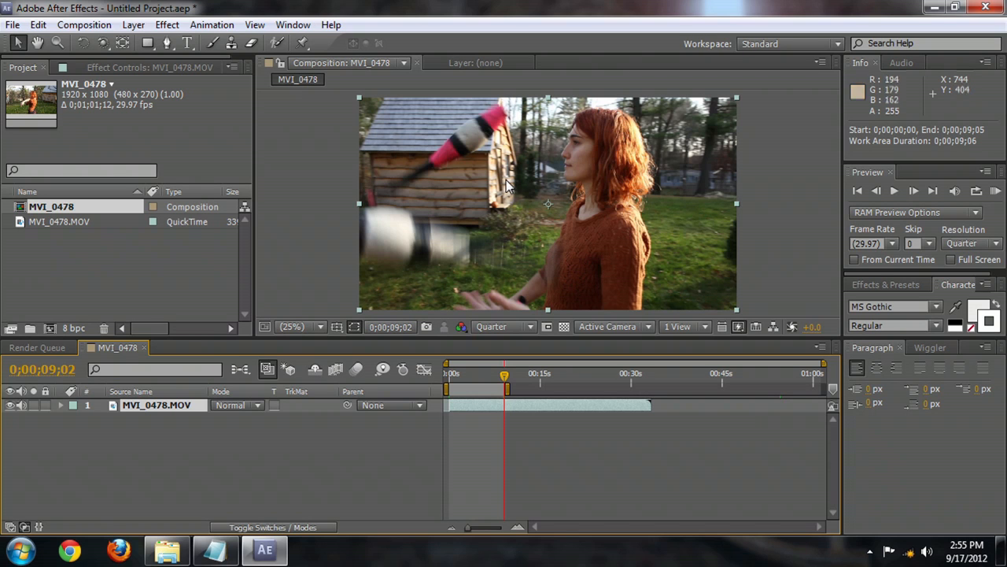
# Apply Brightness & Contrast to the juggling clip and set contrast to 100
pyautogui.click(167, 25)
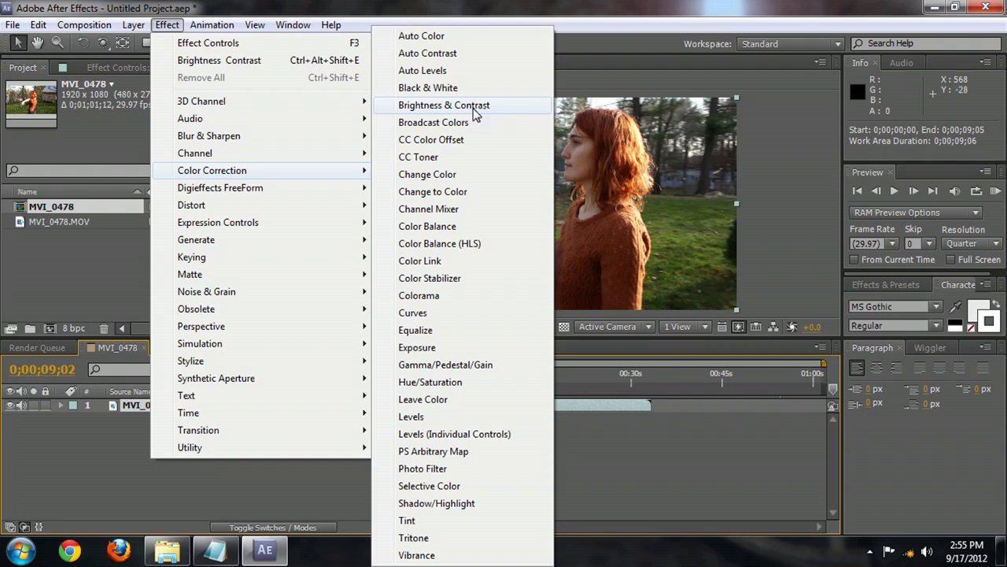
pyautogui.click(444, 104)
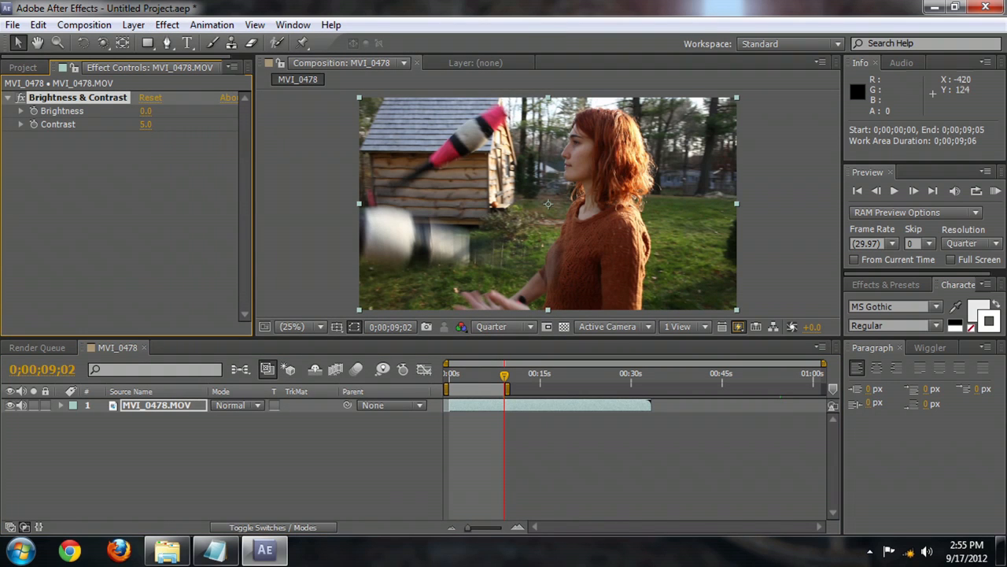
pyautogui.write('100.0')
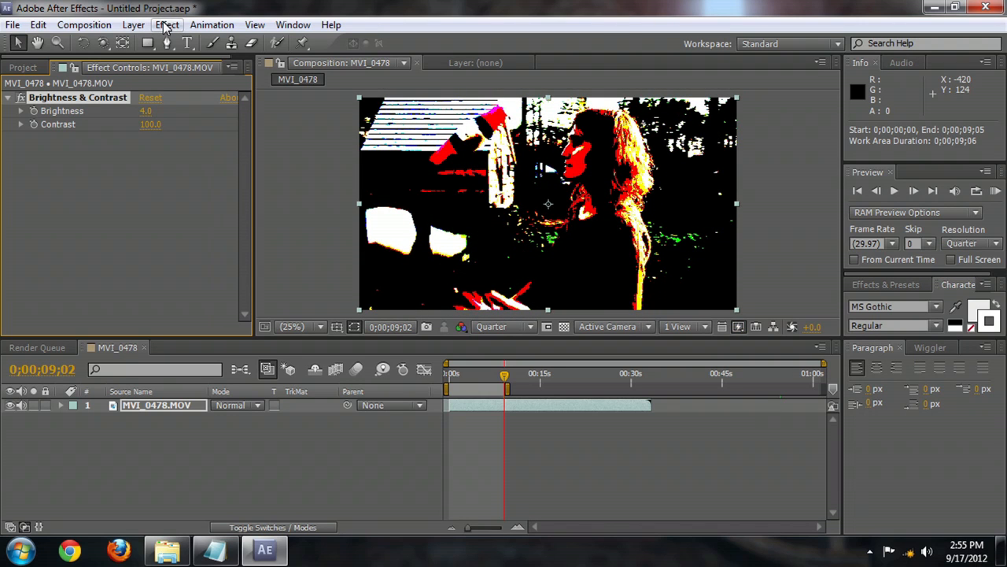
# Apply Fast Blur with Repeat Edge Pixels enabled and blurriness 77
pyautogui.click(167, 24)
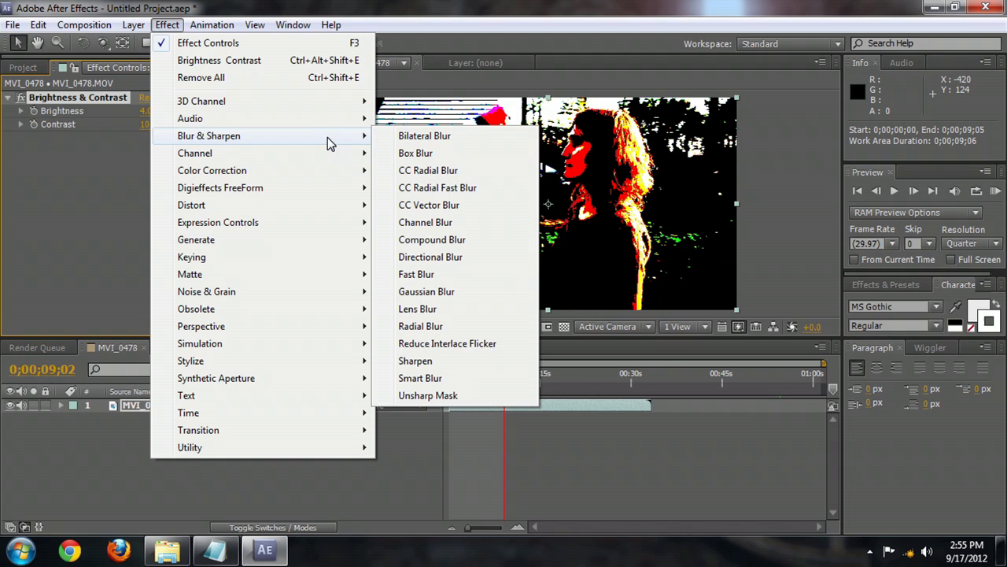
pyautogui.click(416, 274)
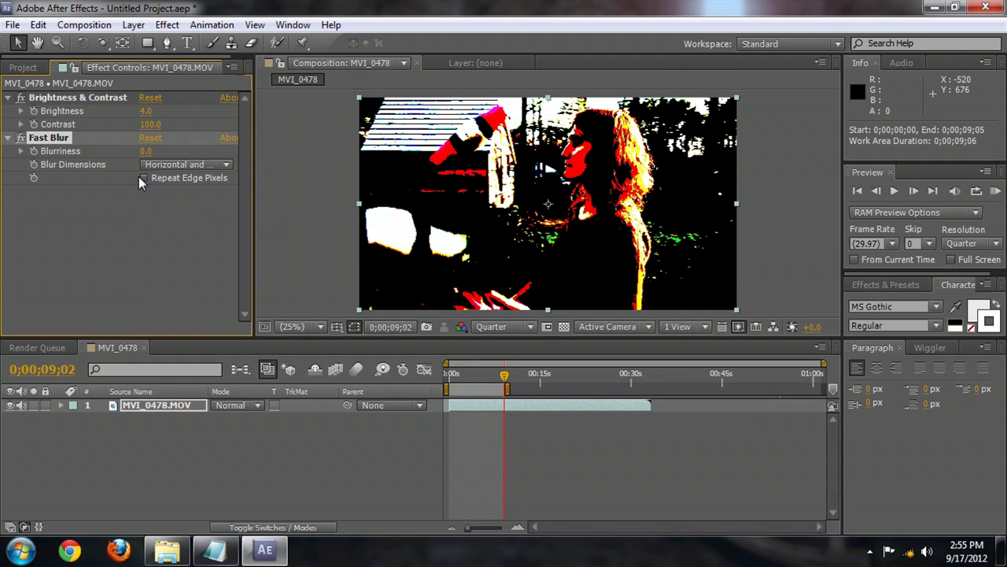
pyautogui.click(143, 178)
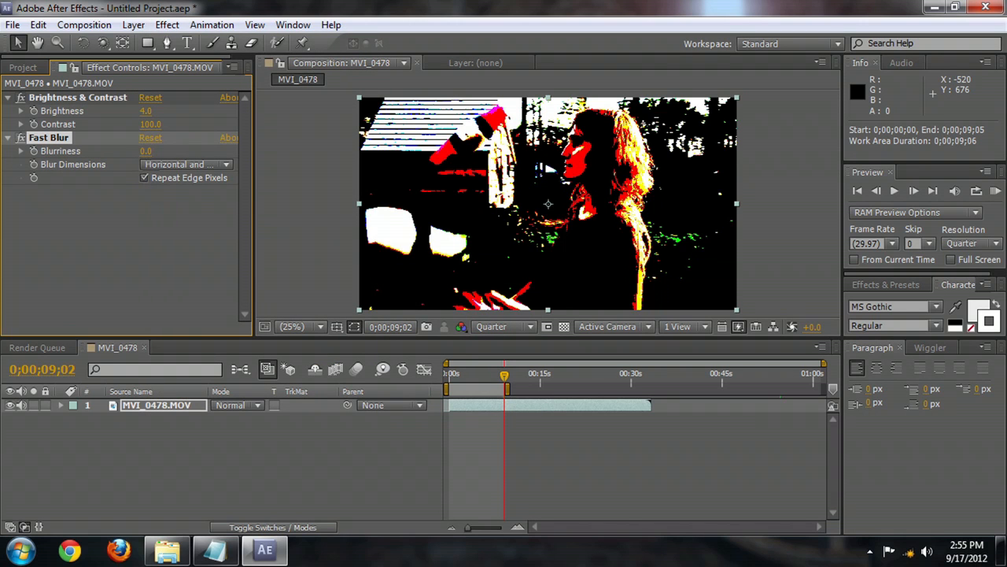
pyautogui.write('77.0')
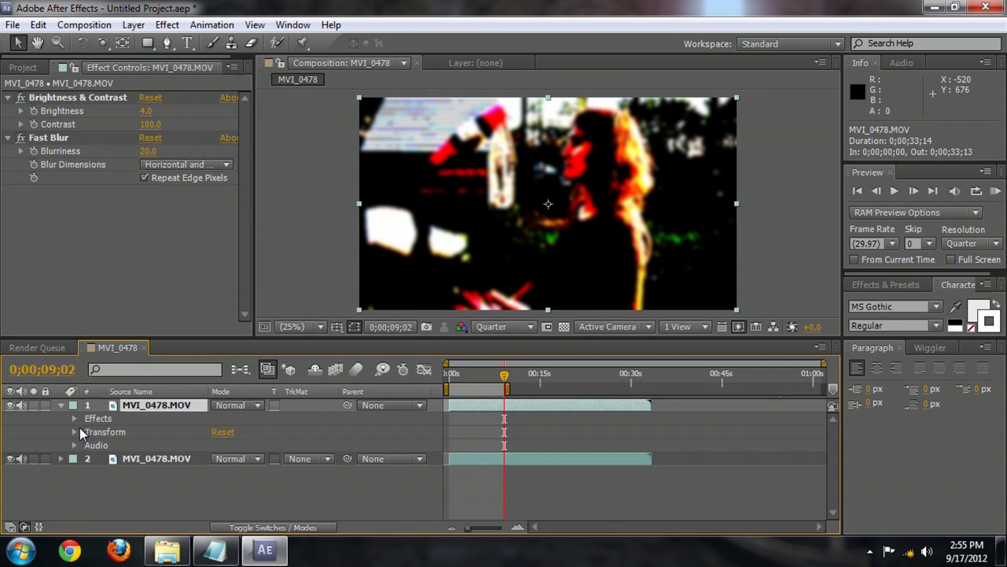
# Expand the top copy's transform properties and edit its scale to mirror it
pyautogui.click(74, 432)
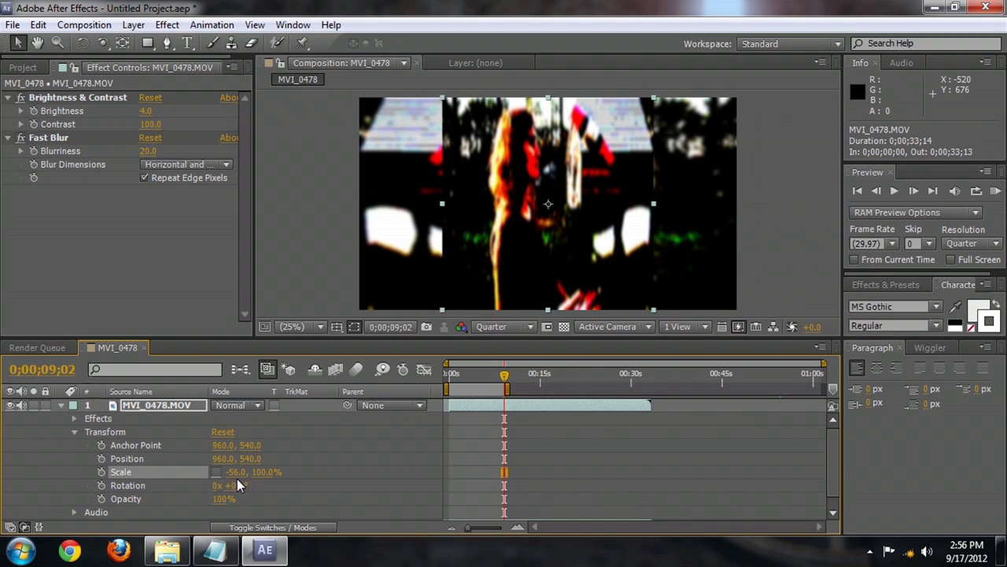
pyautogui.doubleClick(236, 471)
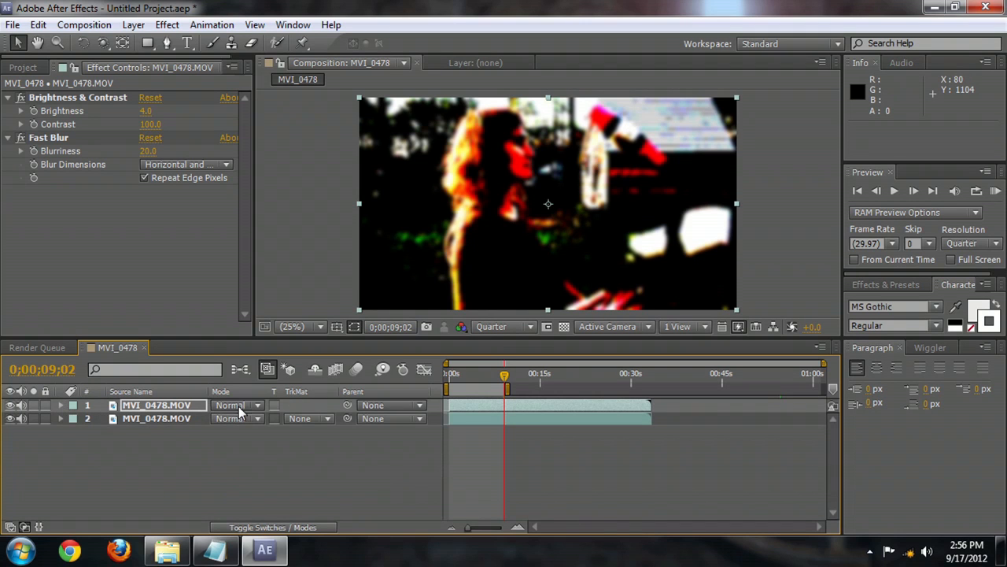
# Set the top copy's blend mode to Screen and preview the blended footage
pyautogui.click(236, 404)
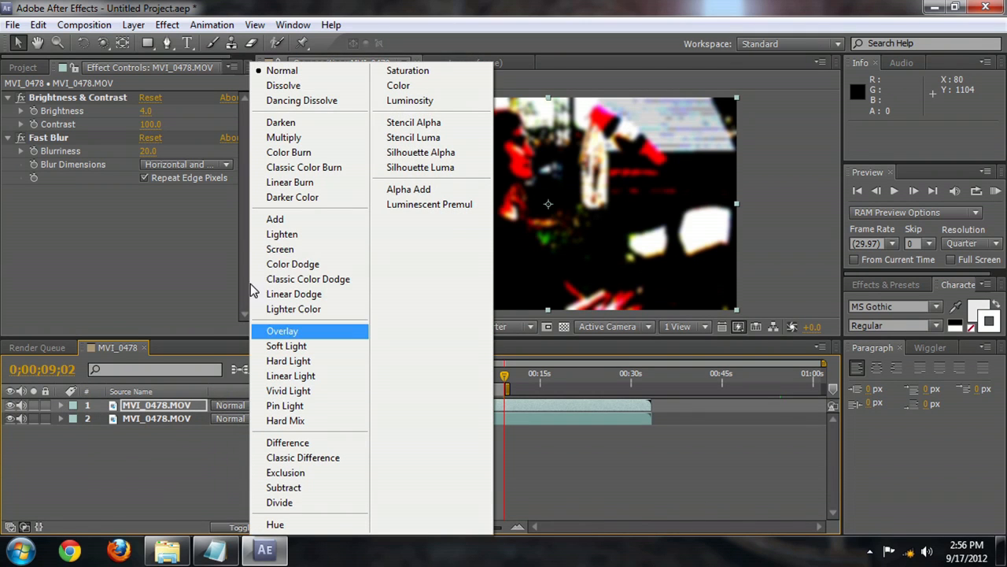
pyautogui.click(279, 248)
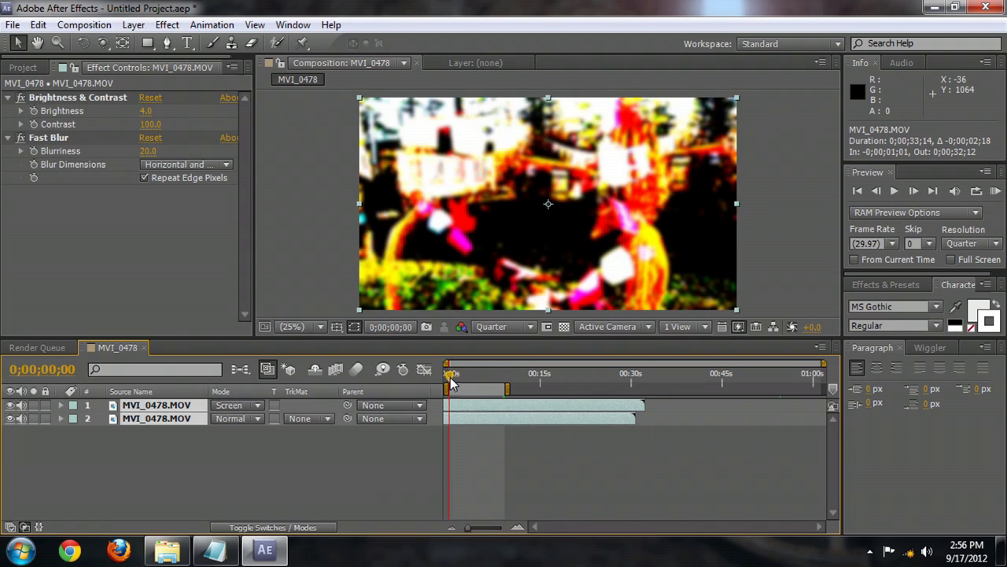
pyautogui.moveTo(450, 373); pyautogui.dragTo(478, 373)
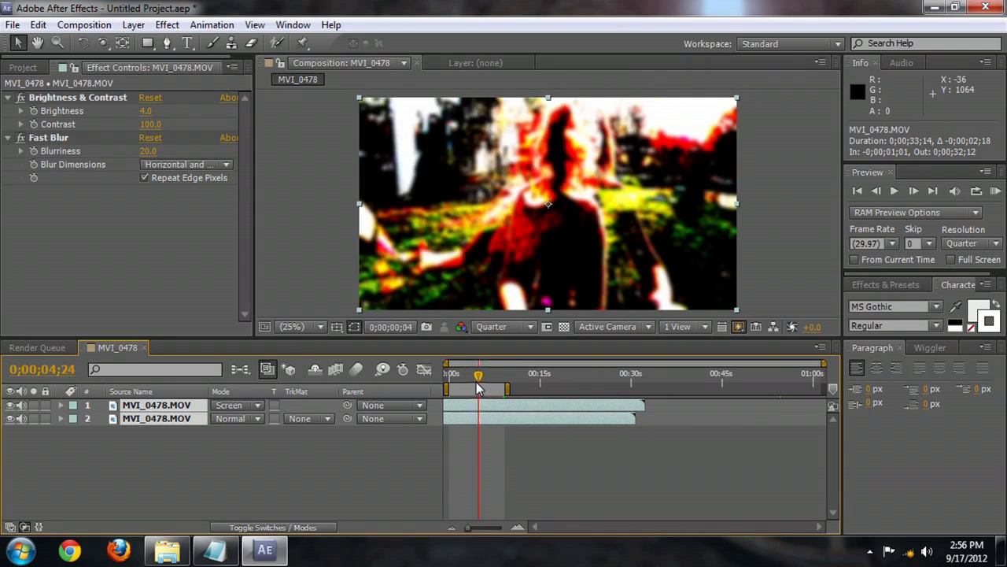
pyautogui.moveTo(477, 374); pyautogui.dragTo(450, 374)
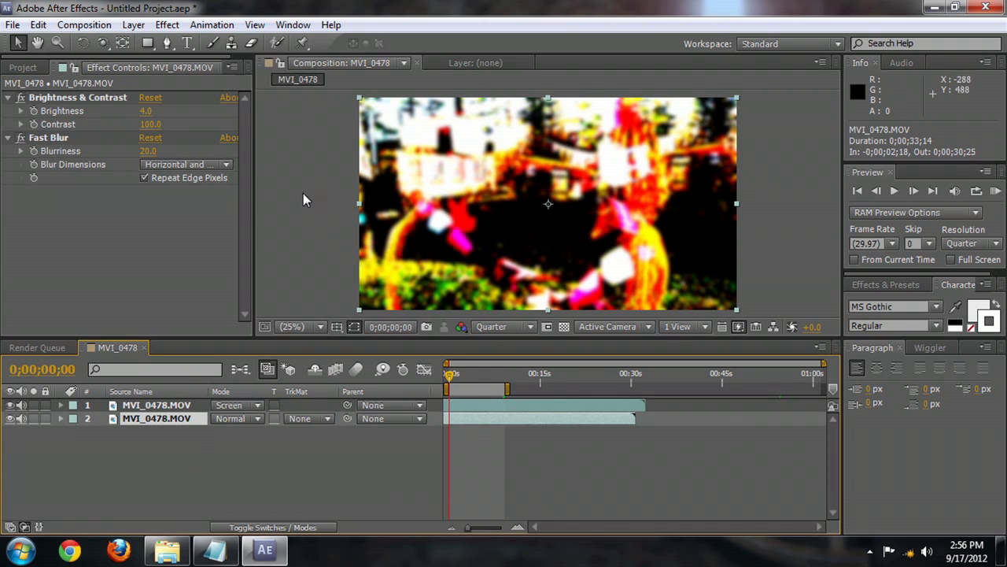
pyautogui.moveTo(162, 421)
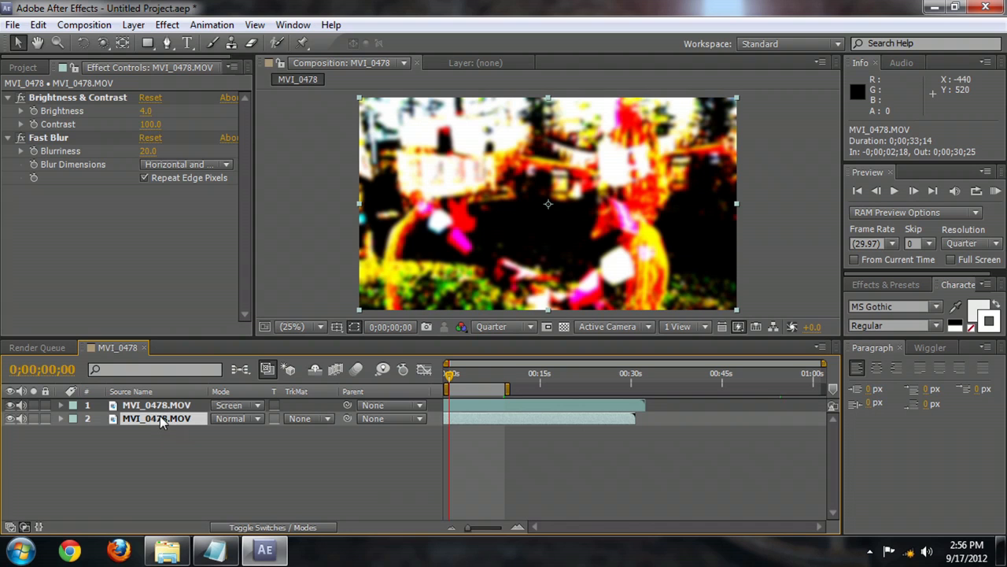
# Apply the CC Glass distortion effect to the footage
pyautogui.click(166, 25)
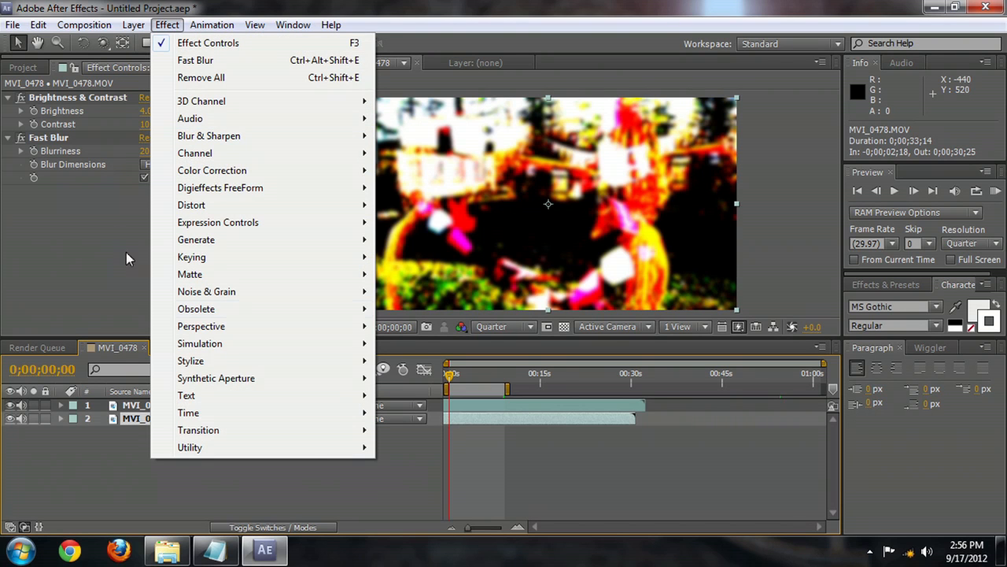
pyautogui.moveTo(191, 361)
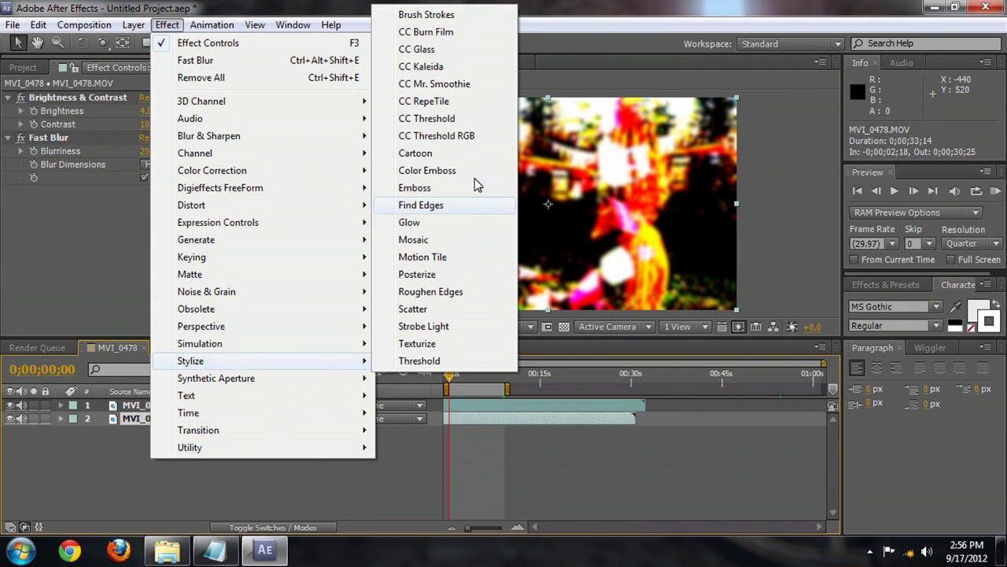
pyautogui.click(416, 49)
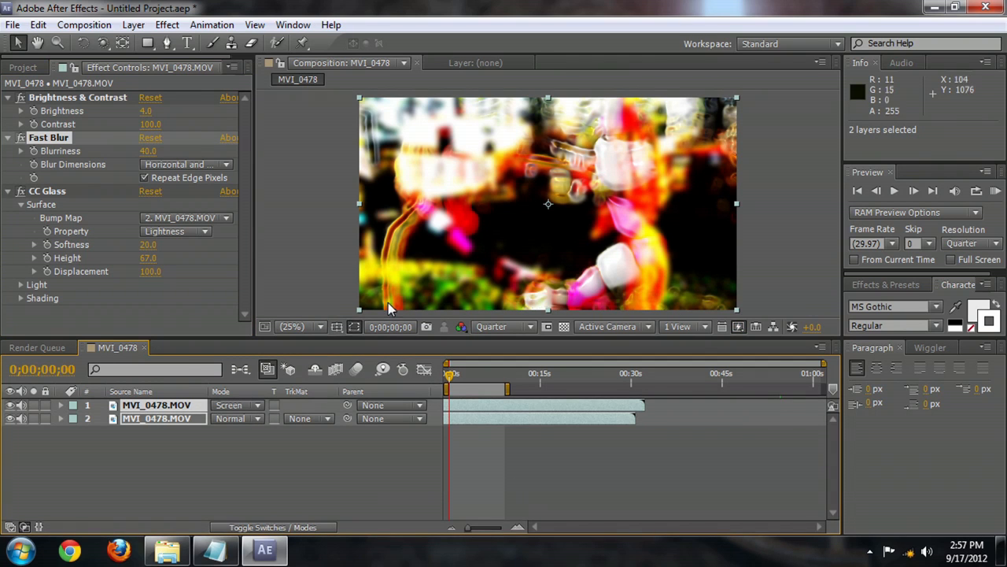
# Pre-compose the two selected footage layers into a new 'Distortion' comp
pyautogui.click(133, 24)
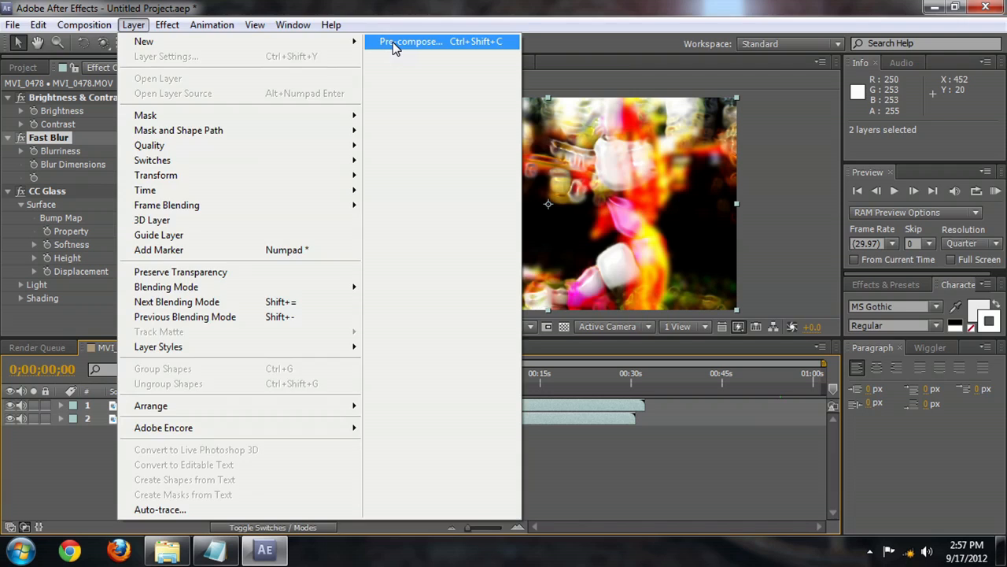
pyautogui.click(410, 41)
pyautogui.write('Distor')
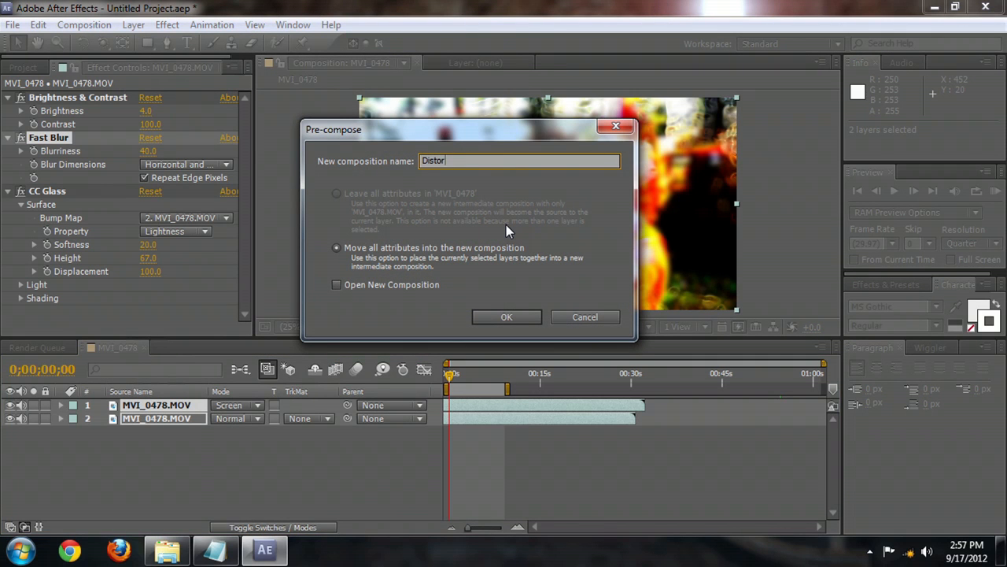
pyautogui.click(506, 316)
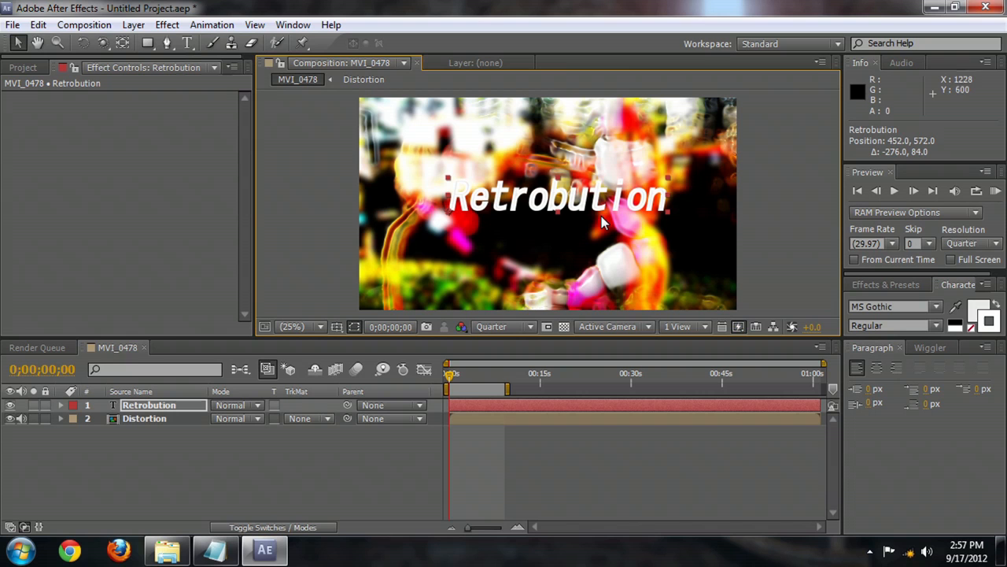
pyautogui.moveTo(958, 243)
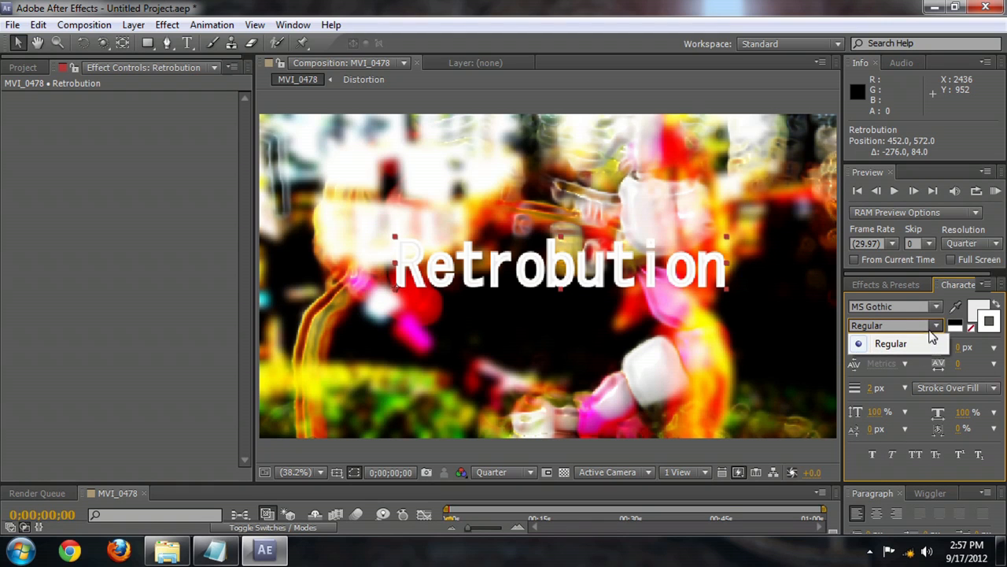
# Keep the Retrobution title's font style Regular and adjust its character settings
pyautogui.click(891, 343)
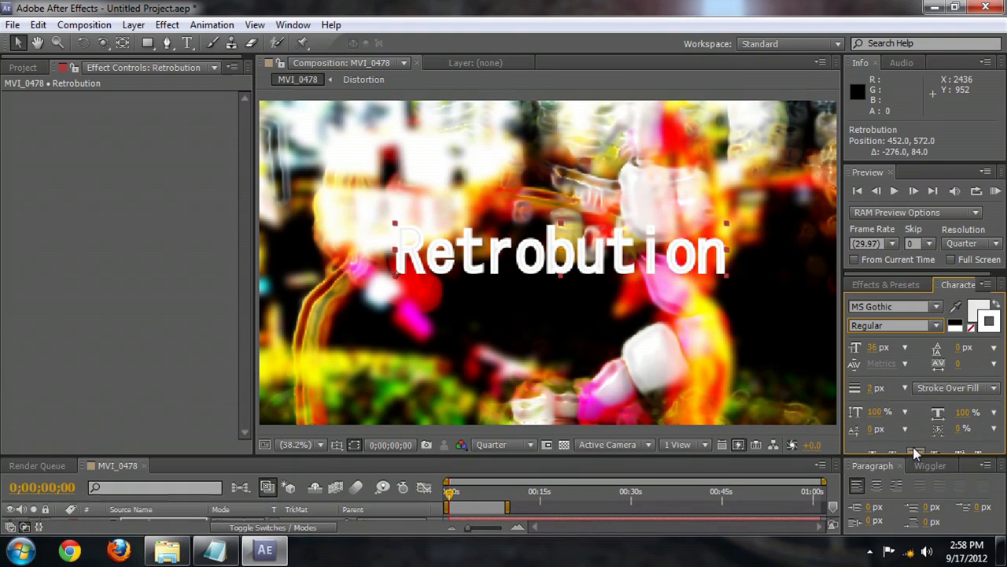
pyautogui.moveTo(987, 319)
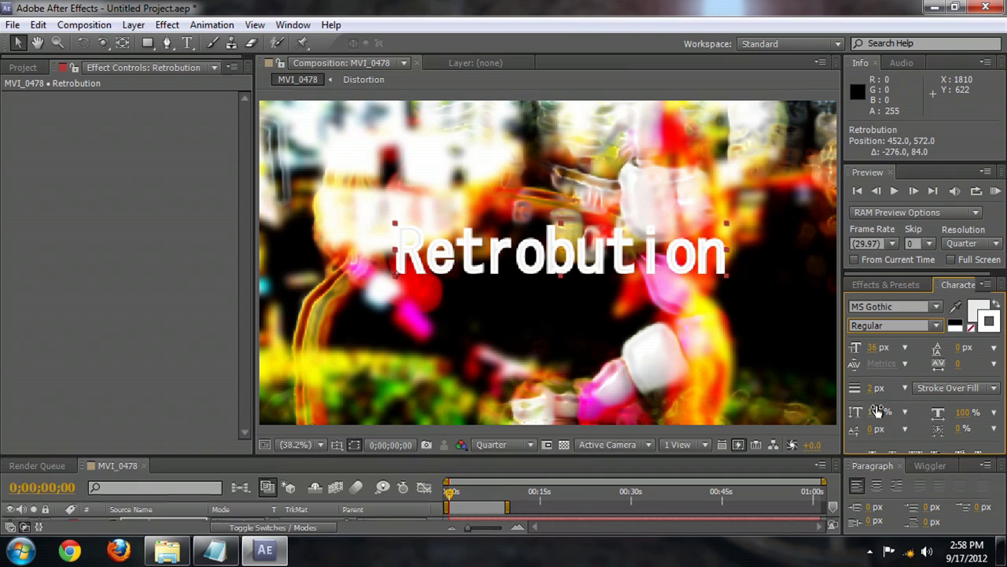
pyautogui.click(874, 387)
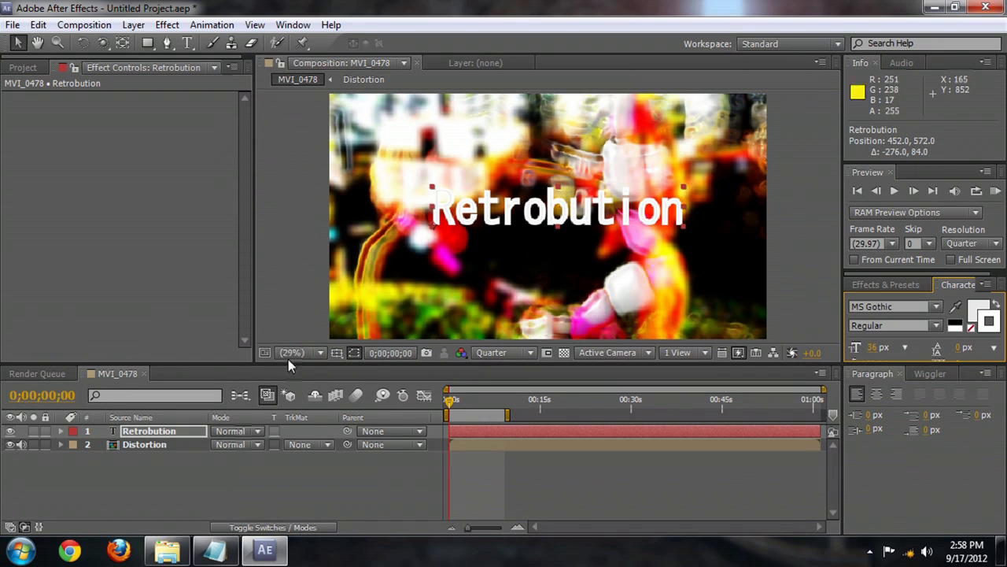
# Twirl open the Retrobution layer to show its Text and Transform groups
pyautogui.click(61, 430)
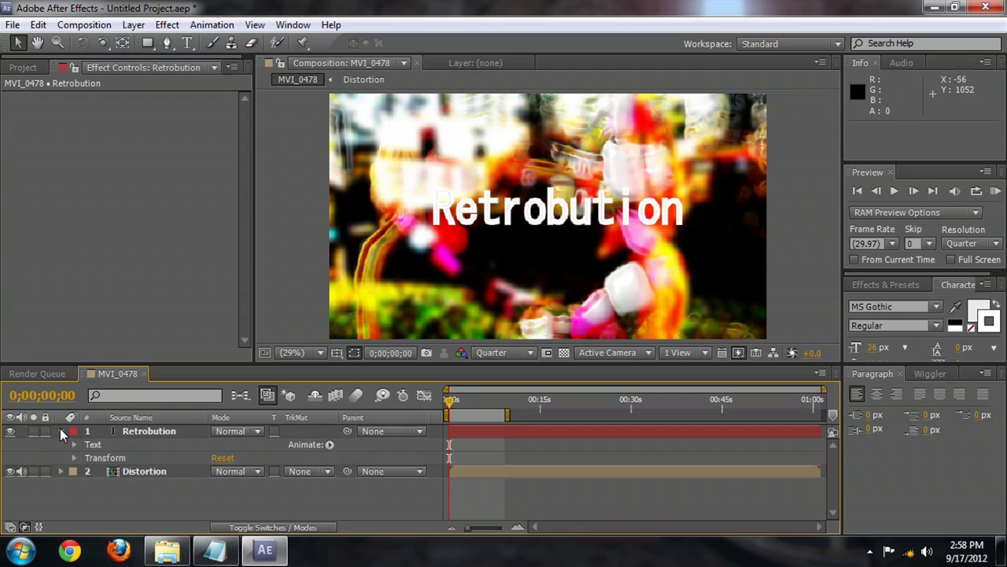